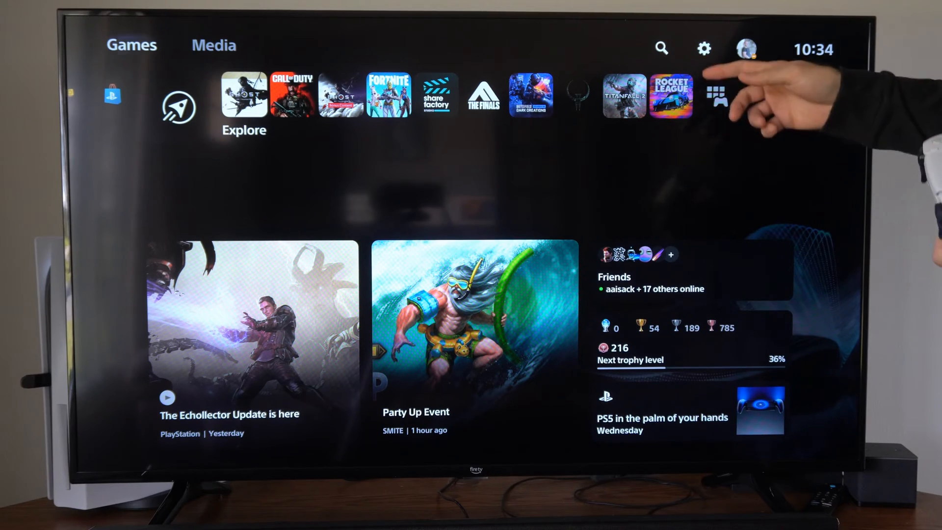
Step: Open Settings from the gear icon on the PS5 home screen
click(703, 49)
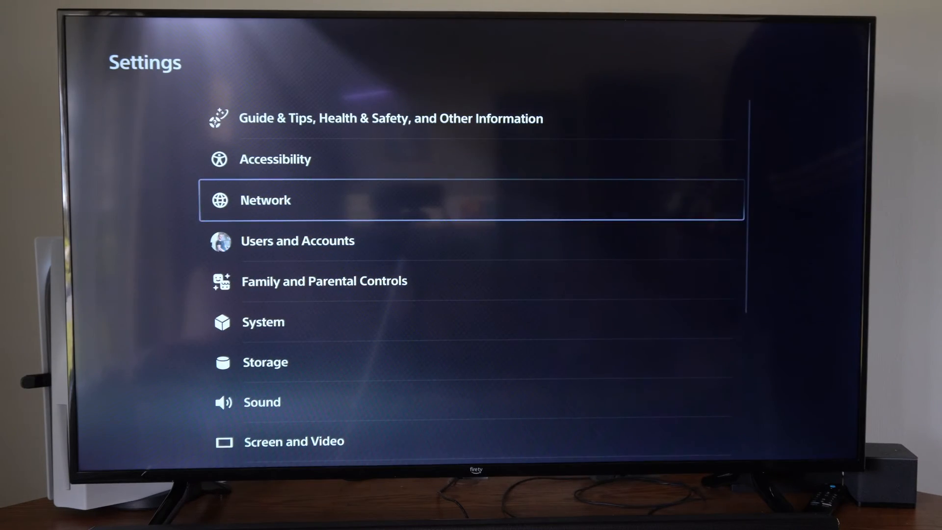
Step: Under System > Power Saving, show the controller auto-off time options (currently 10 minutes)
click(263, 321)
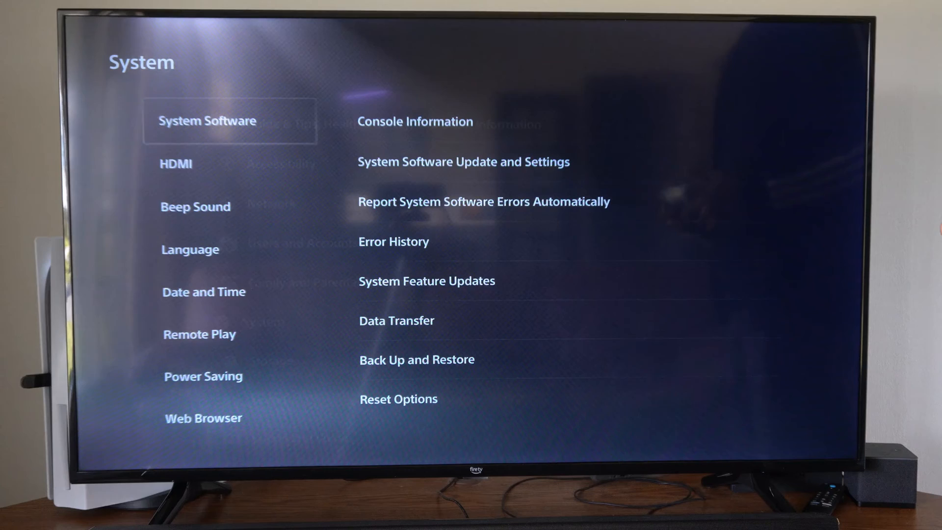
key(down)
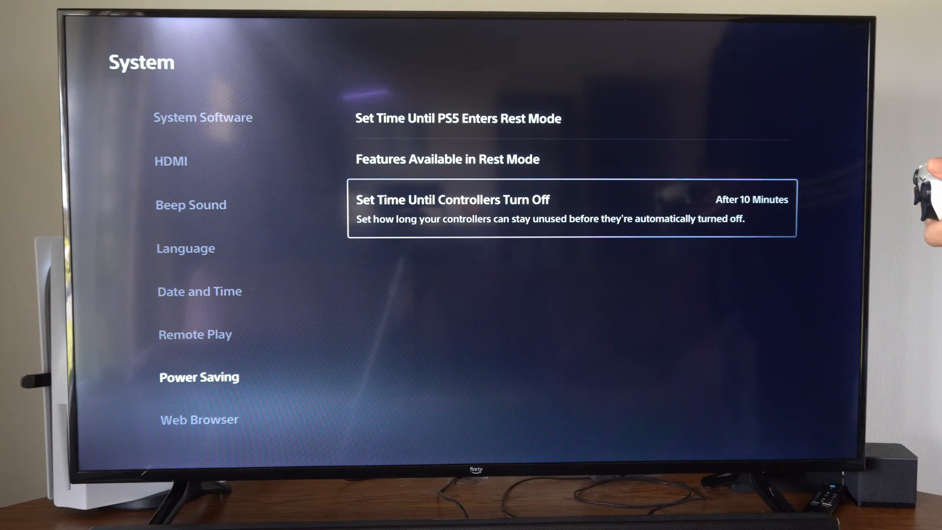
click(570, 207)
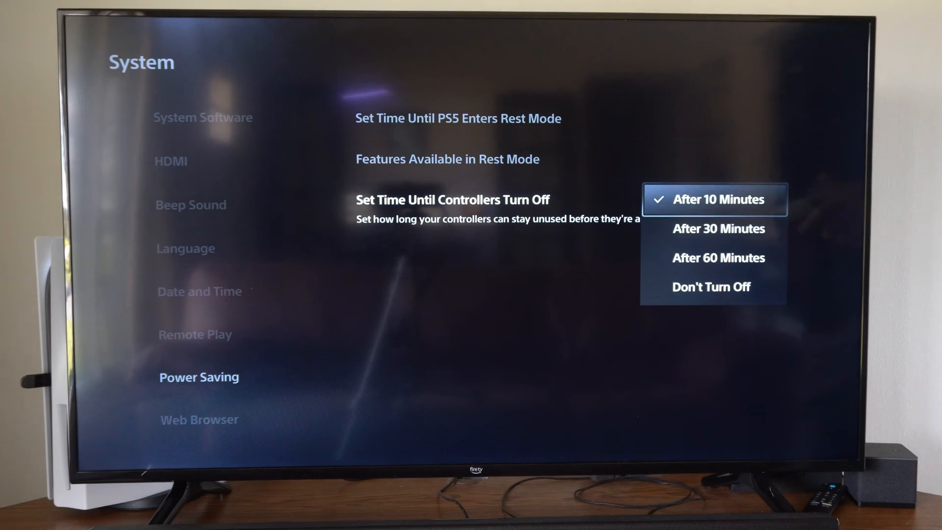